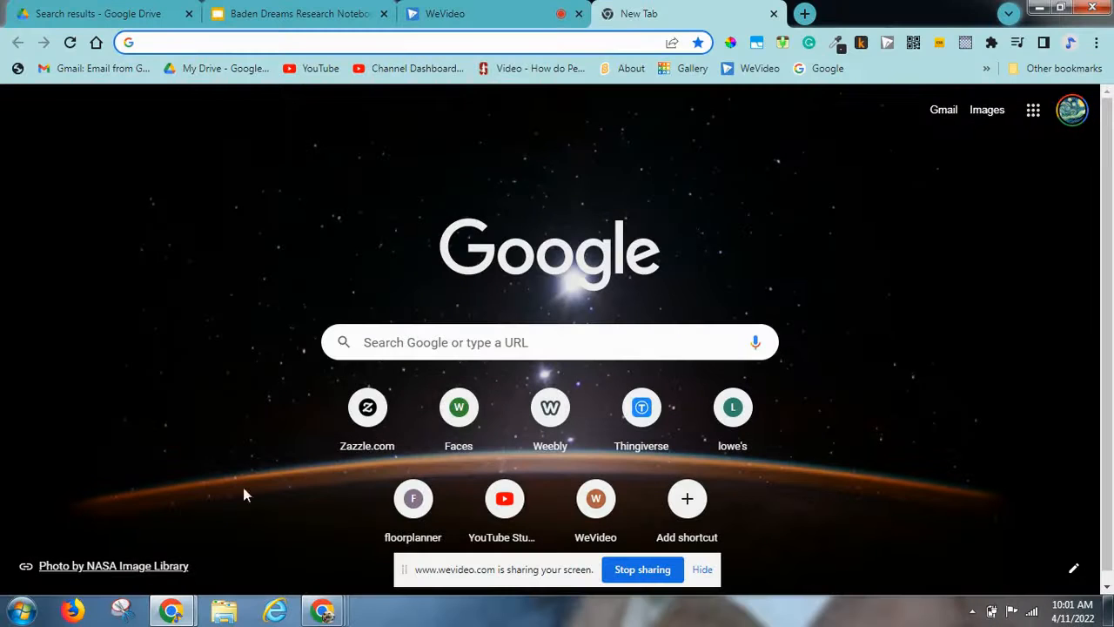
{"action": "mouse_move", "coordinate": [367, 408]}
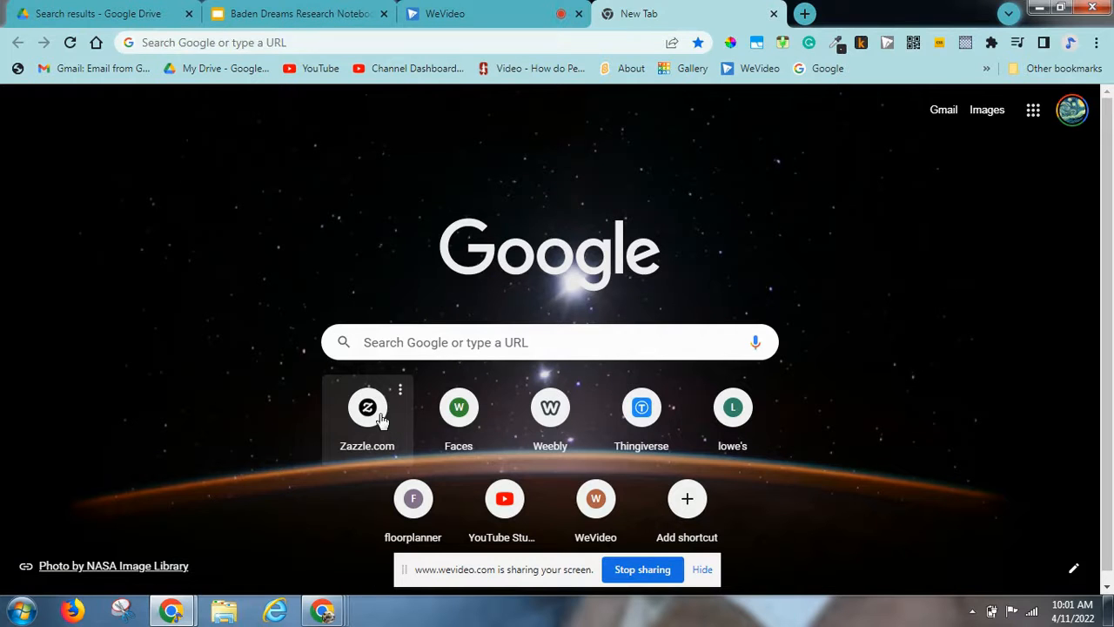
Step: Sign in to the Zazzle account, landing on a saved T-shirt design page
{"action": "left_click", "coordinate": [366, 407]}
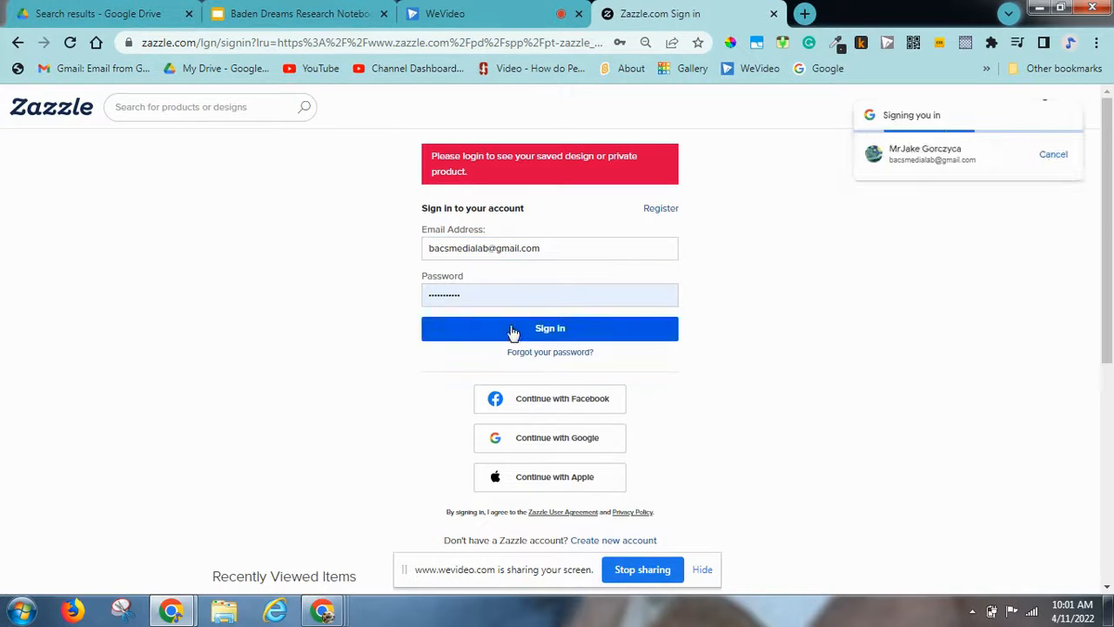
{"action": "left_click", "coordinate": [550, 327]}
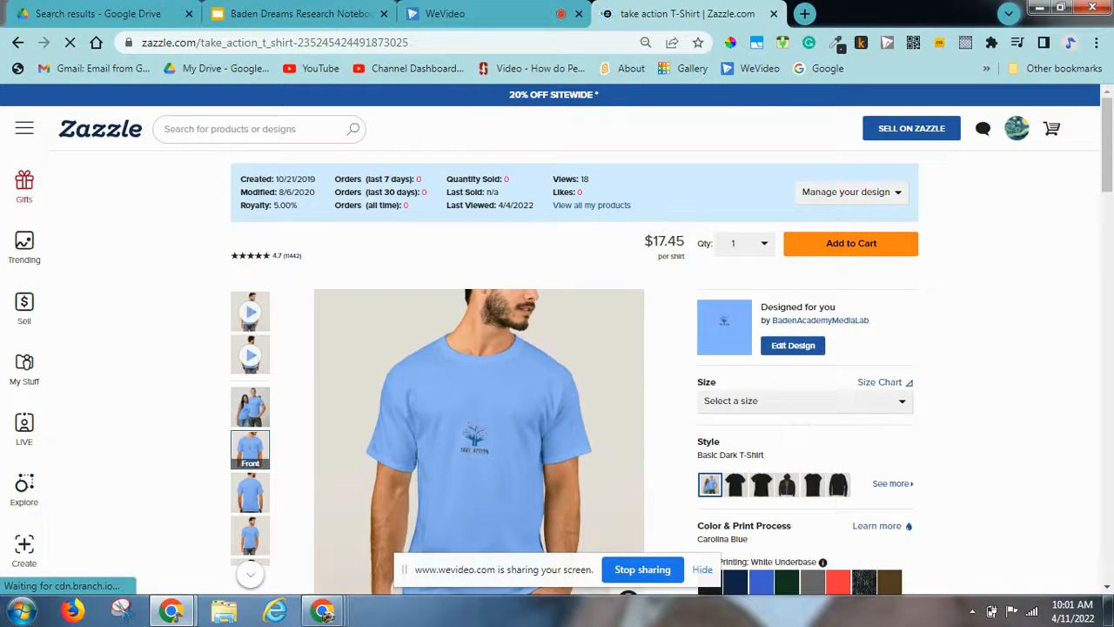
Step: From Create Your Own T-Shirts, choose the plain white kids' T-shirt
{"action": "left_click", "coordinate": [25, 548]}
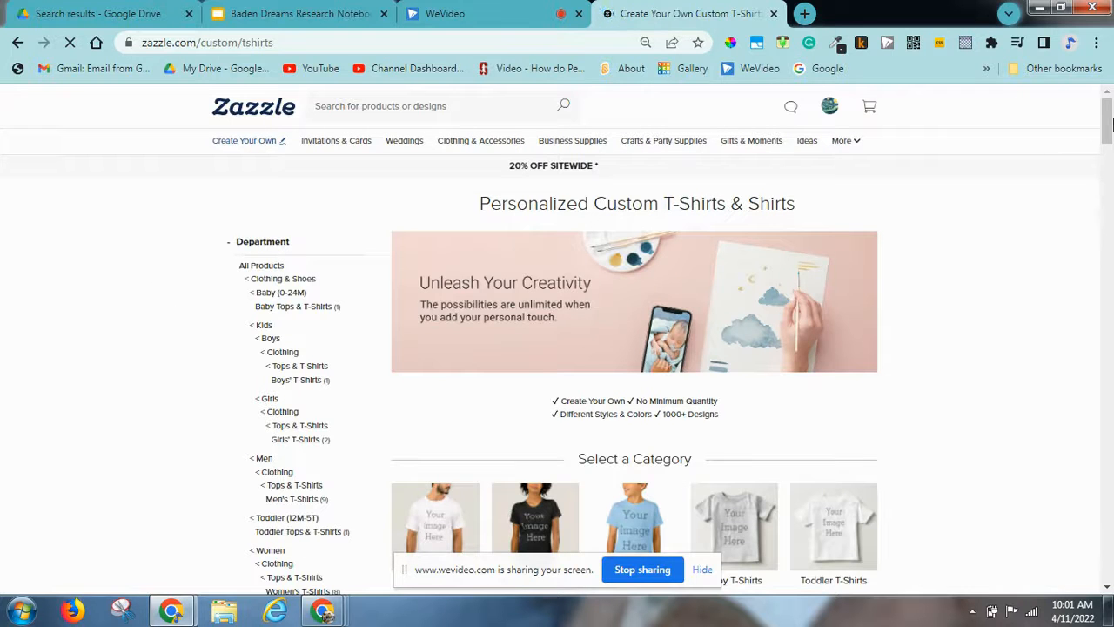
{"action": "scroll", "scroll_direction": "down", "scroll_amount": 3}
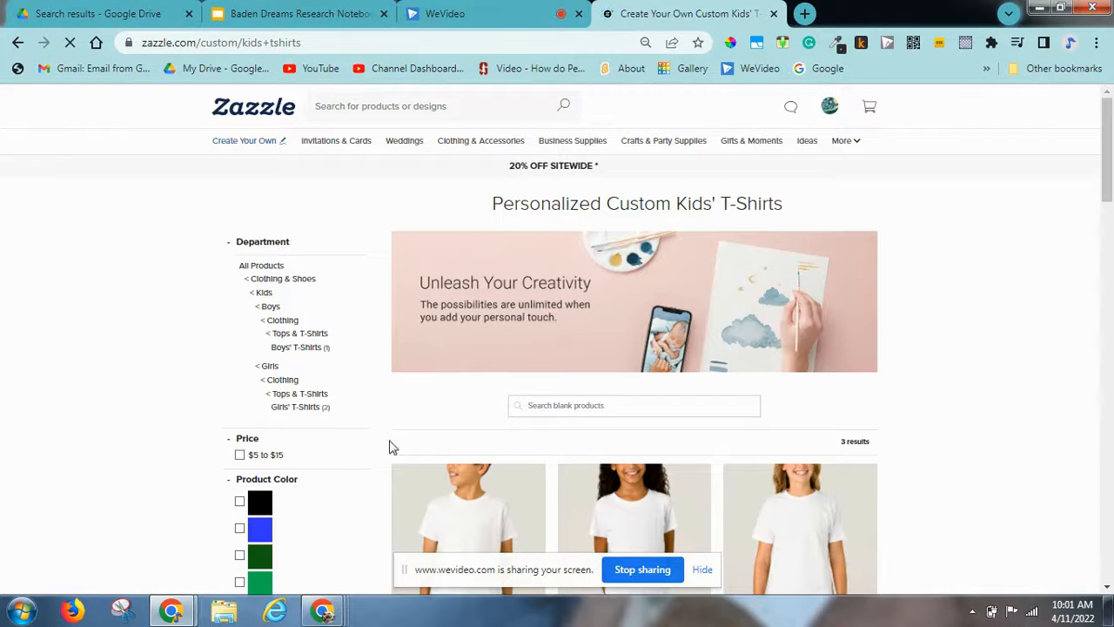
{"action": "left_click", "coordinate": [468, 522]}
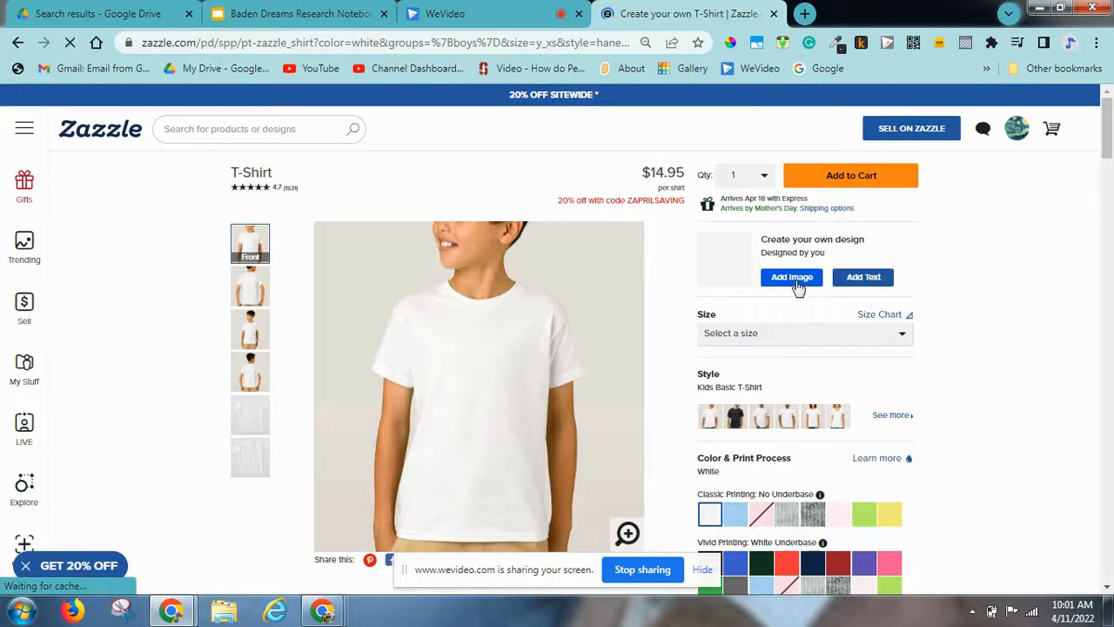
Step: Upload alltangledlogo from Downloads and place it on the shirt front
{"action": "left_click", "coordinate": [791, 277]}
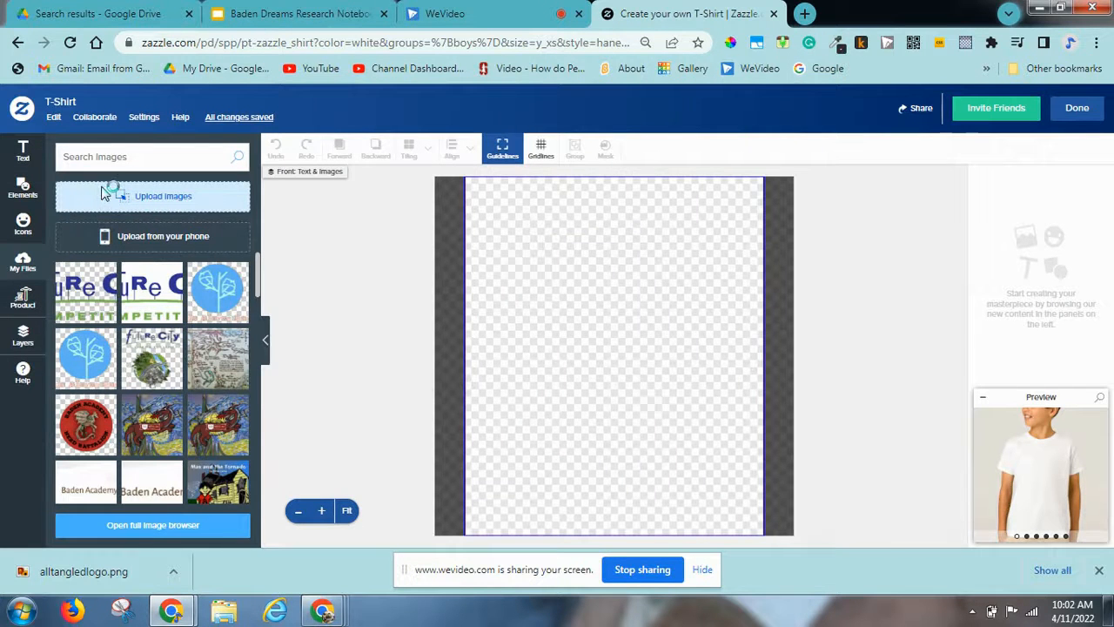
{"action": "left_click", "coordinate": [153, 195]}
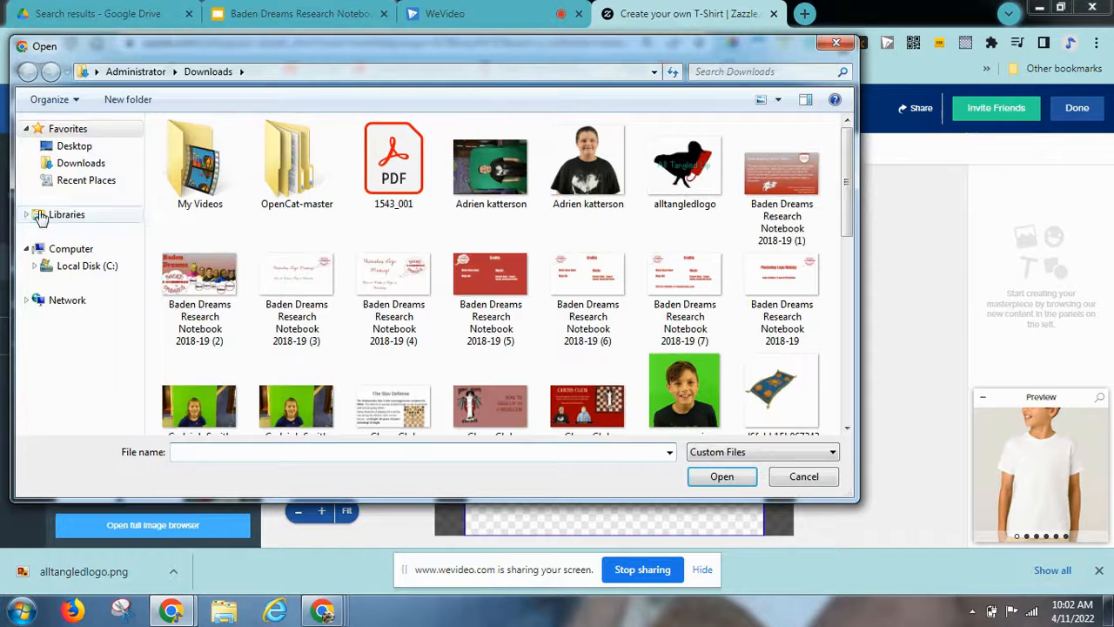
{"action": "left_click", "coordinate": [73, 146]}
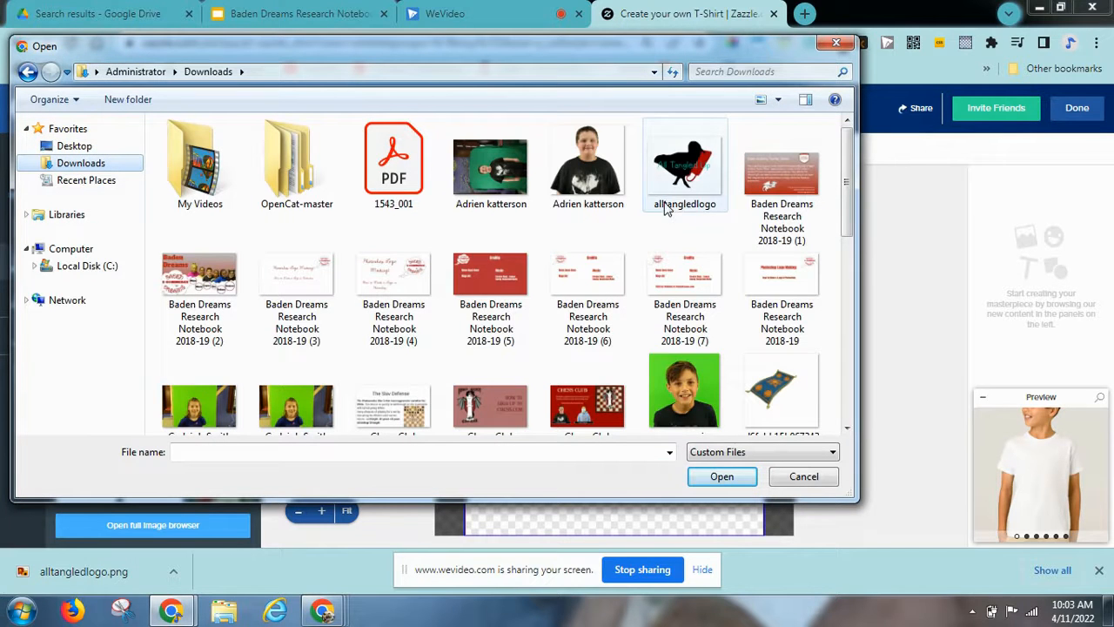
{"action": "left_click", "coordinate": [684, 160]}
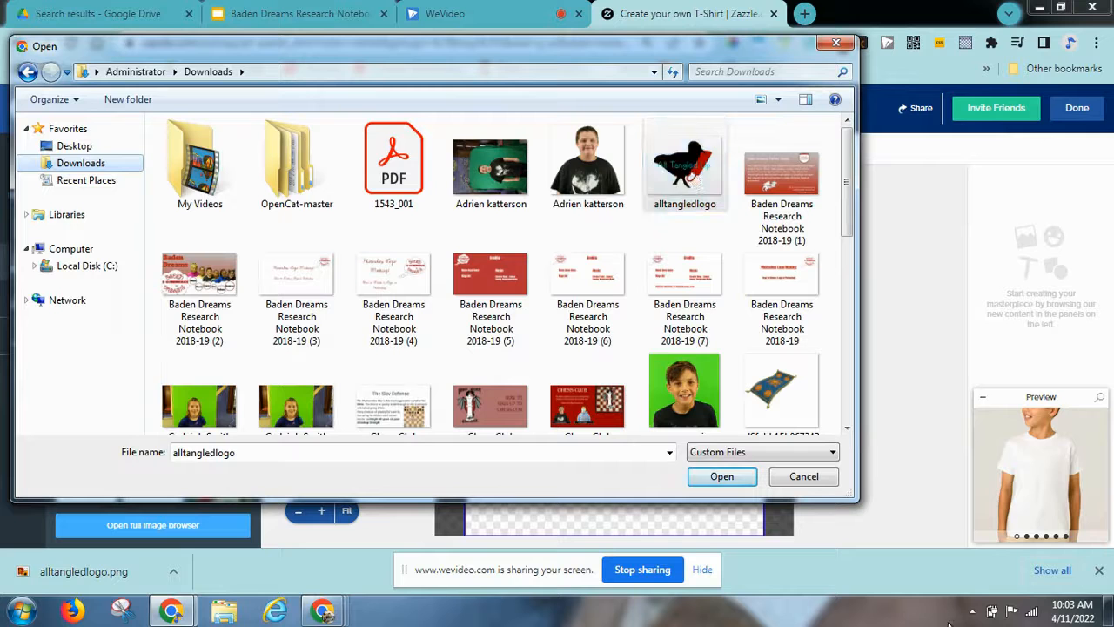
{"action": "left_click", "coordinate": [721, 477]}
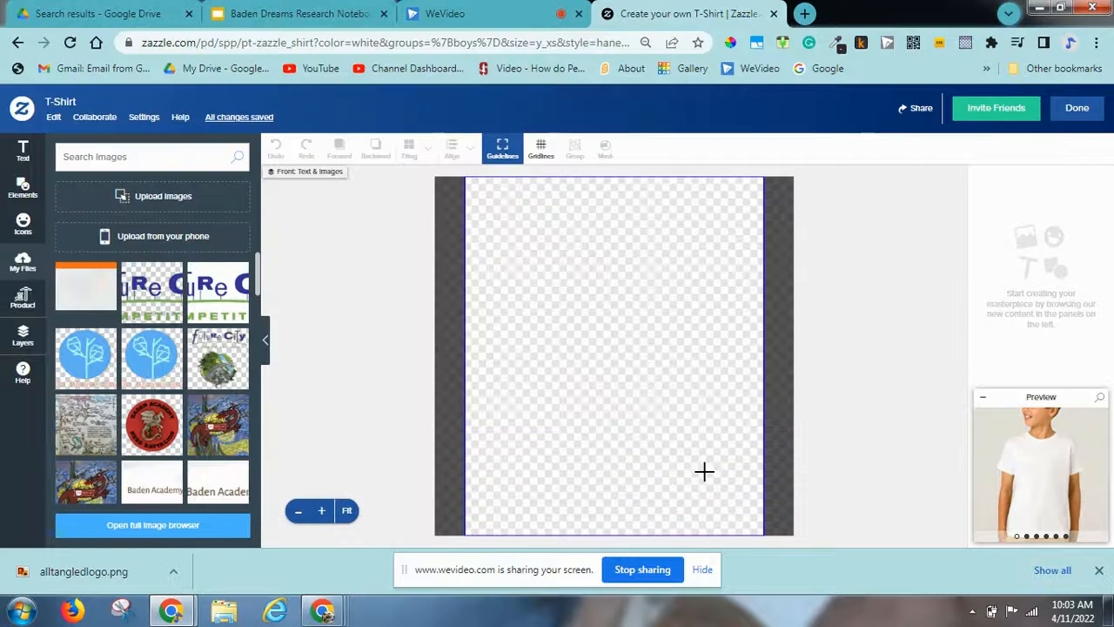
{"action": "left_click", "coordinate": [85, 293]}
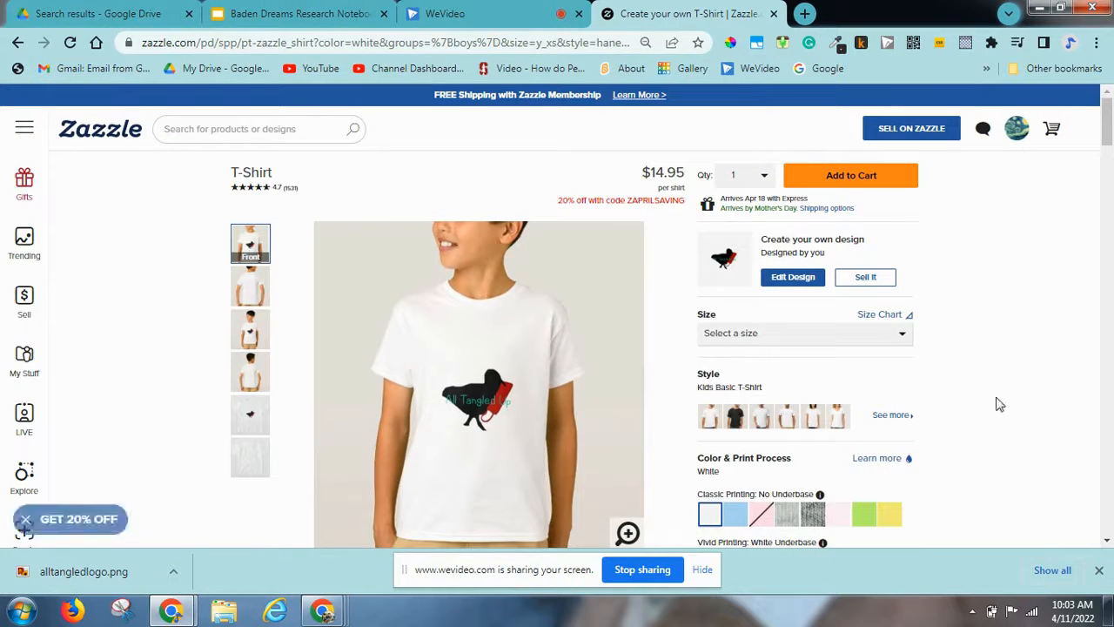
Step: Preview the logo shirt in light blue and black, then keep it white
{"action": "scroll", "scroll_direction": "down", "scroll_amount": 3}
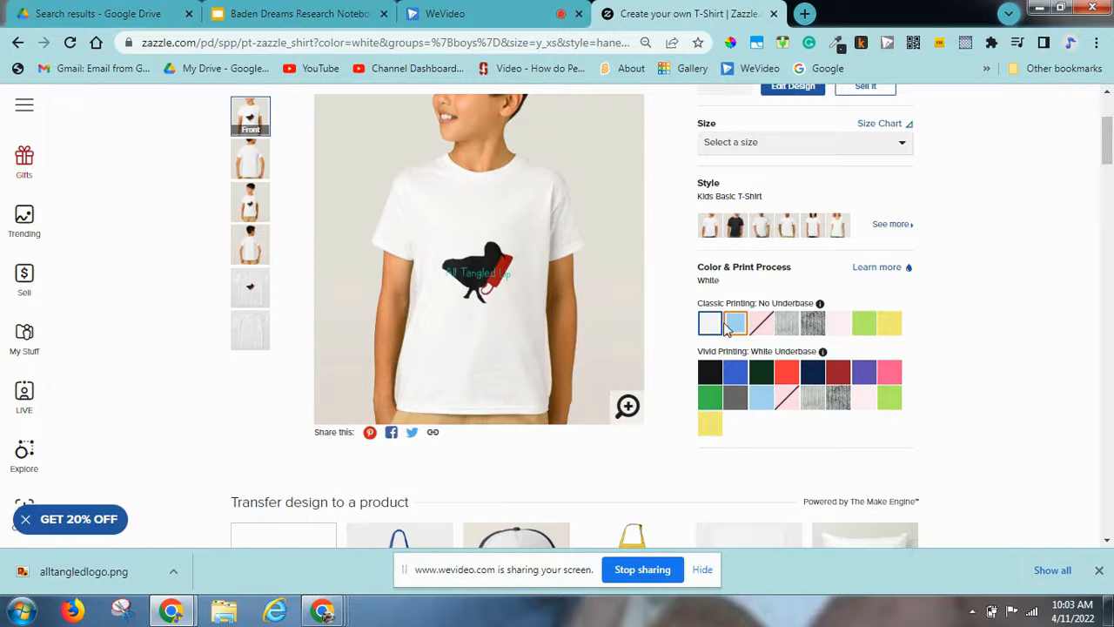
{"action": "left_click", "coordinate": [734, 322]}
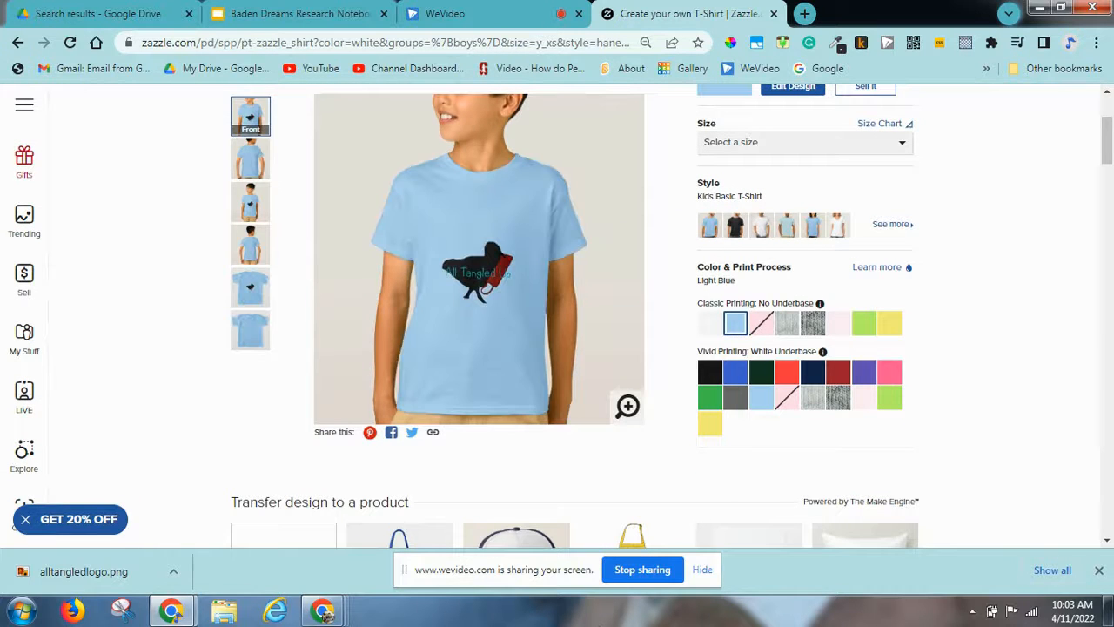
{"action": "left_click", "coordinate": [710, 373]}
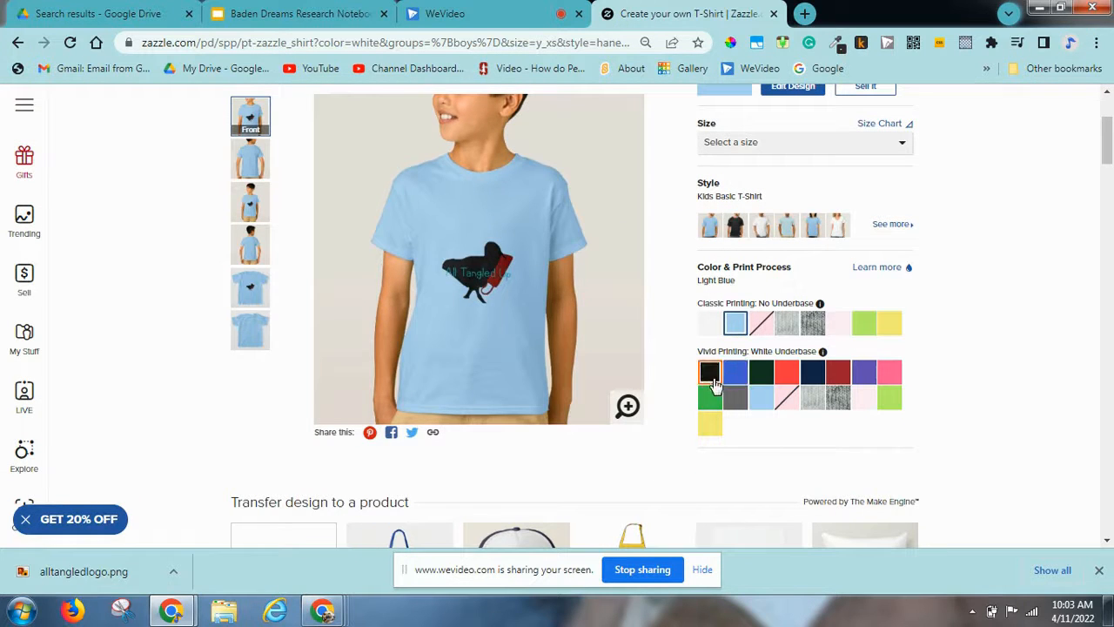
{"action": "left_click", "coordinate": [710, 373]}
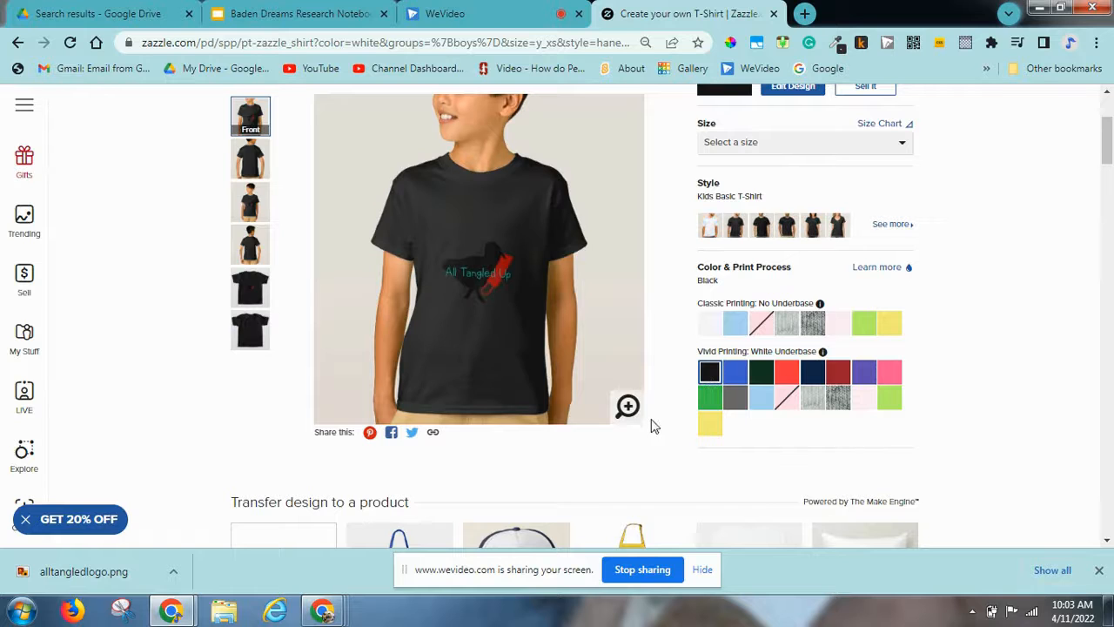
{"action": "left_click", "coordinate": [734, 397]}
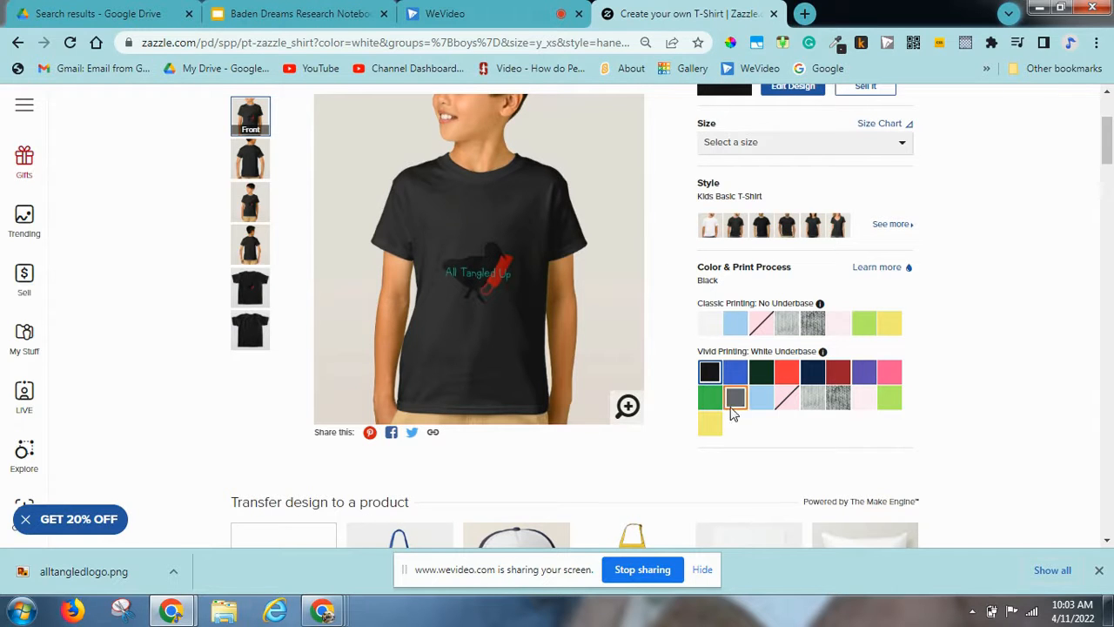
{"action": "left_click", "coordinate": [710, 322]}
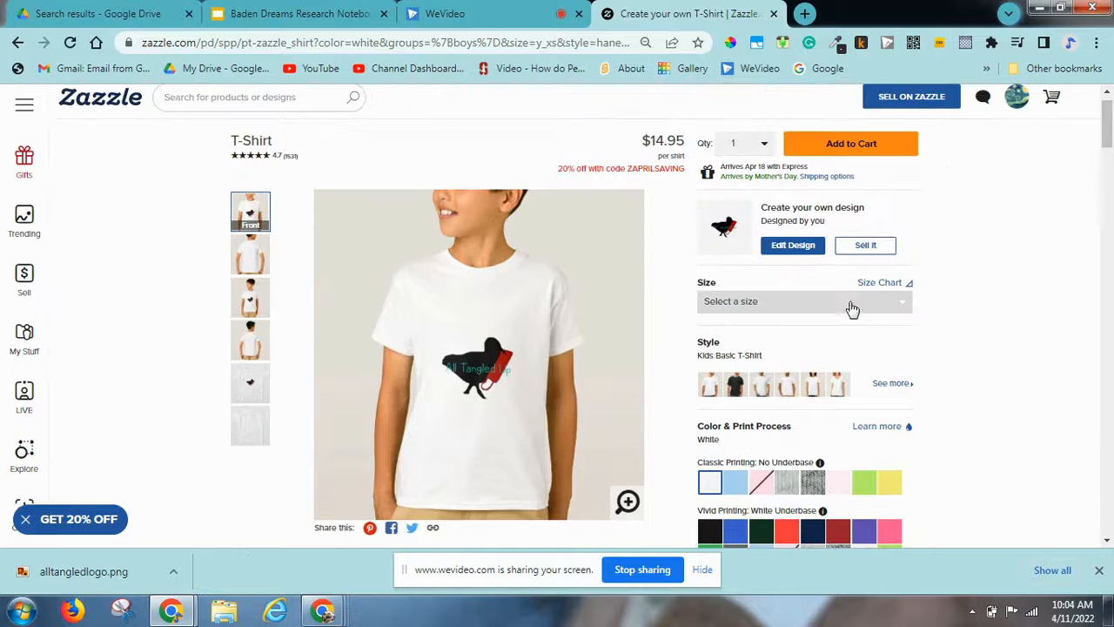
Step: Start posting for sale and title the listing 'all tangle up shirt'
{"action": "left_click", "coordinate": [865, 243]}
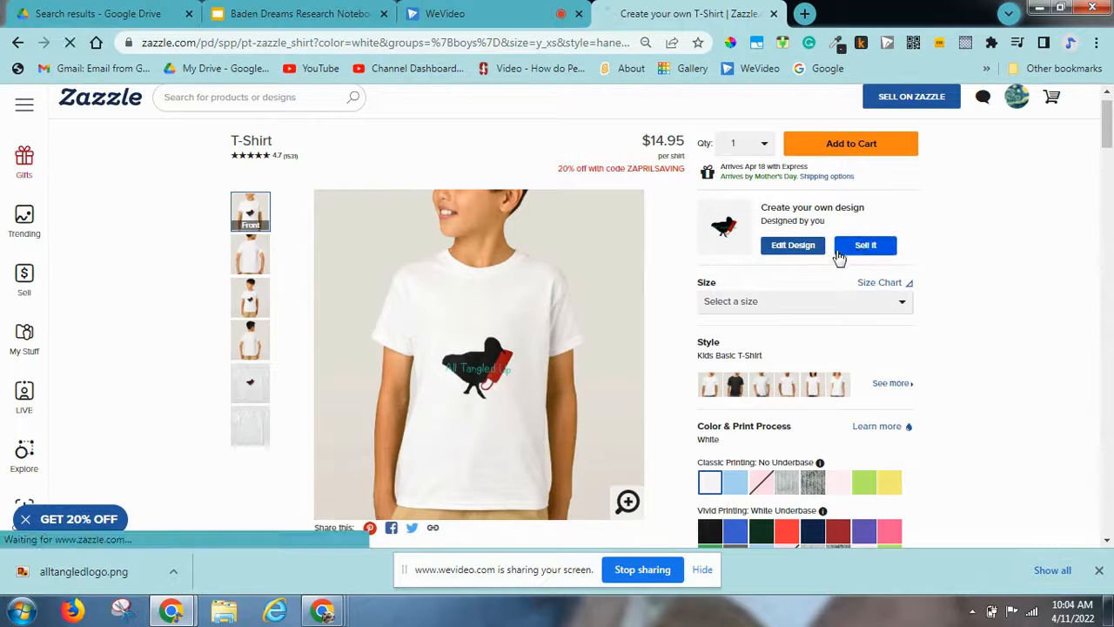
{"action": "left_click", "coordinate": [864, 244]}
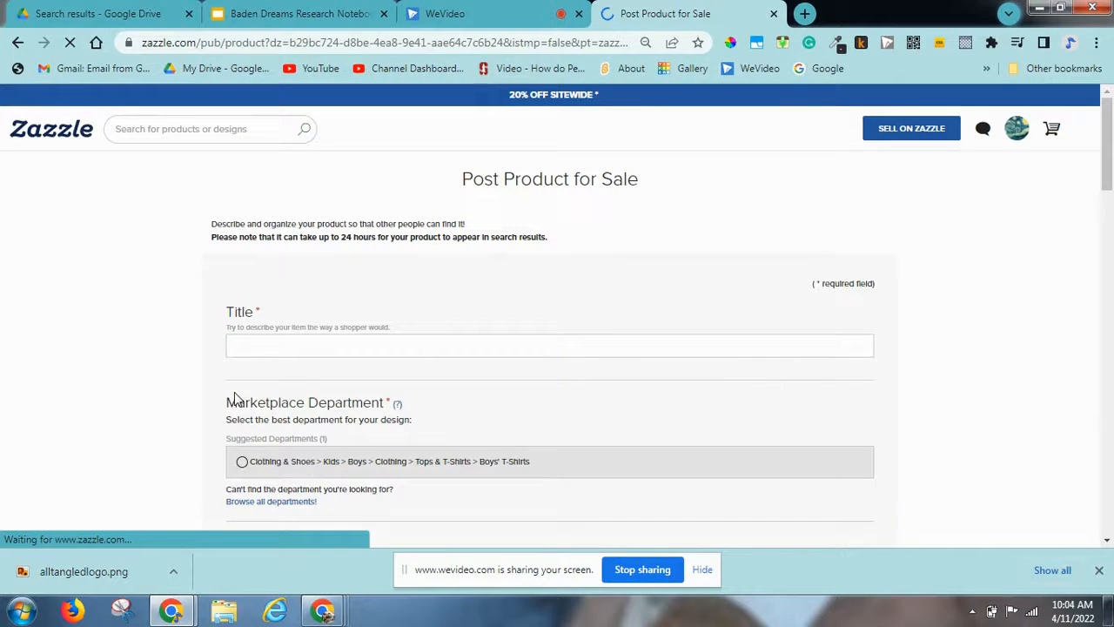
{"action": "left_click", "coordinate": [550, 344]}
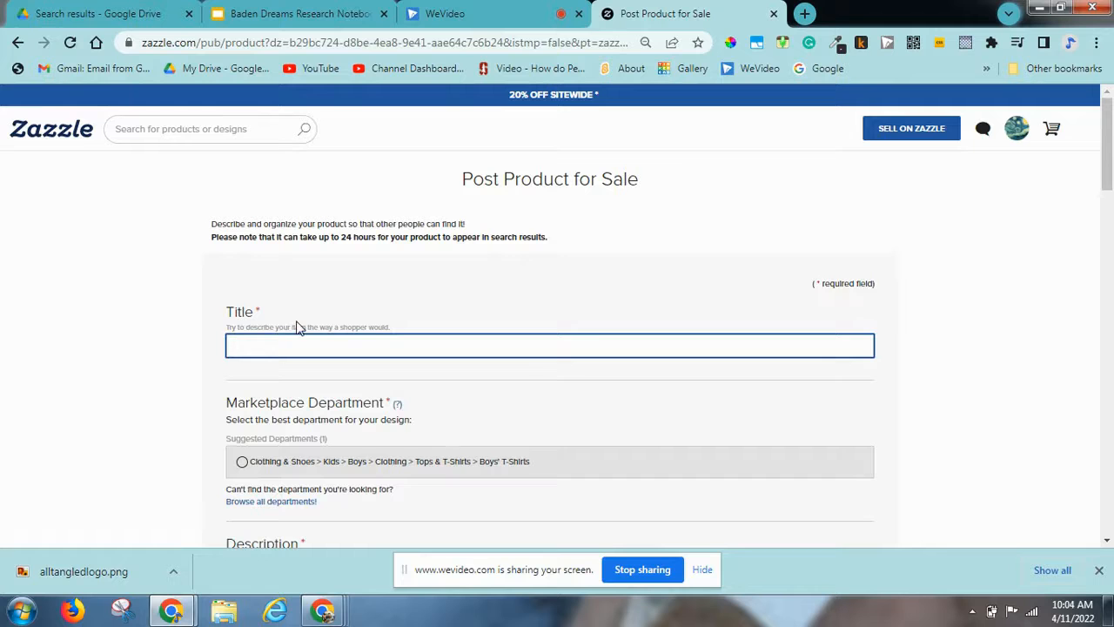
{"action": "type", "text": "all tangle up s"}
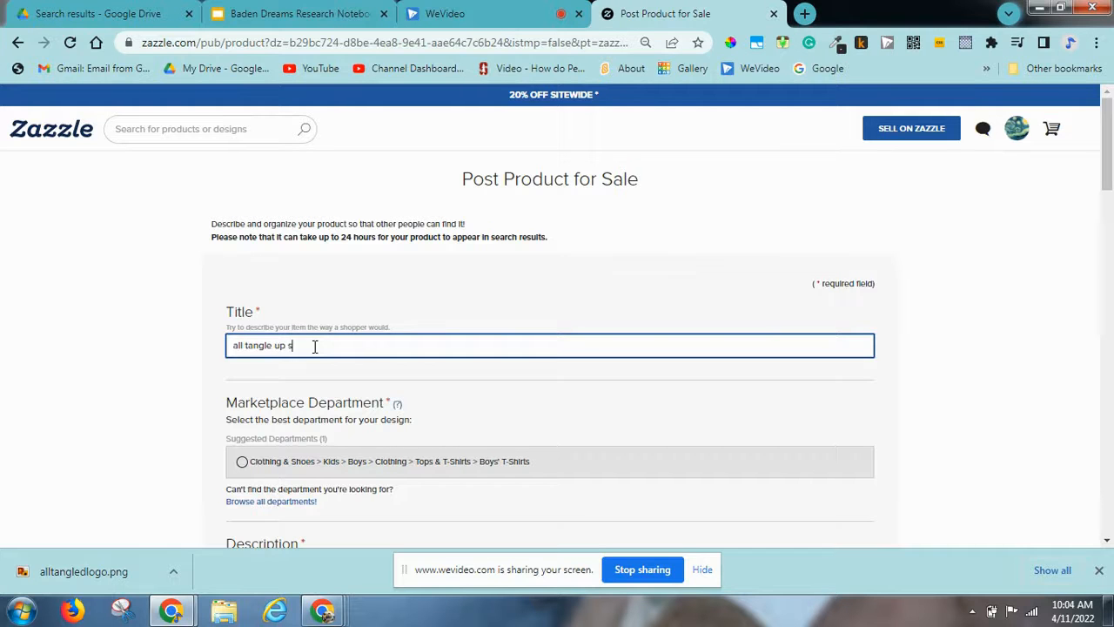
{"action": "type", "text": "hirt"}
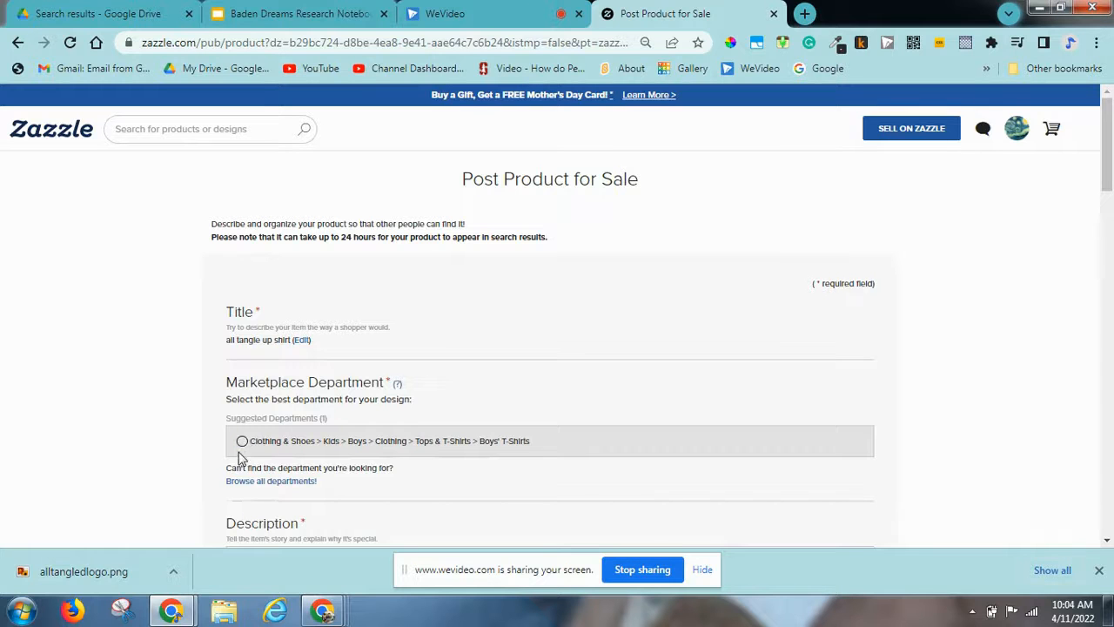
Step: Choose the suggested Boys' T-Shirts marketplace department
{"action": "left_click", "coordinate": [242, 440]}
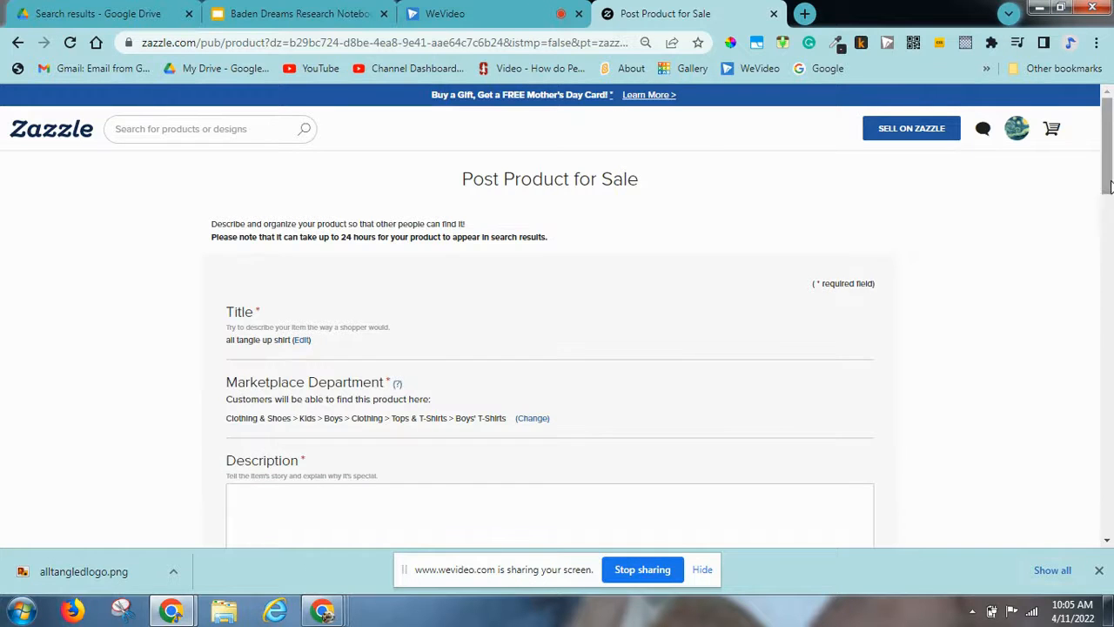
Step: Describe it as the All Tangled Up Project shirt with website alltangledup.weebly.com
{"action": "scroll", "scroll_direction": "down", "scroll_amount": 3}
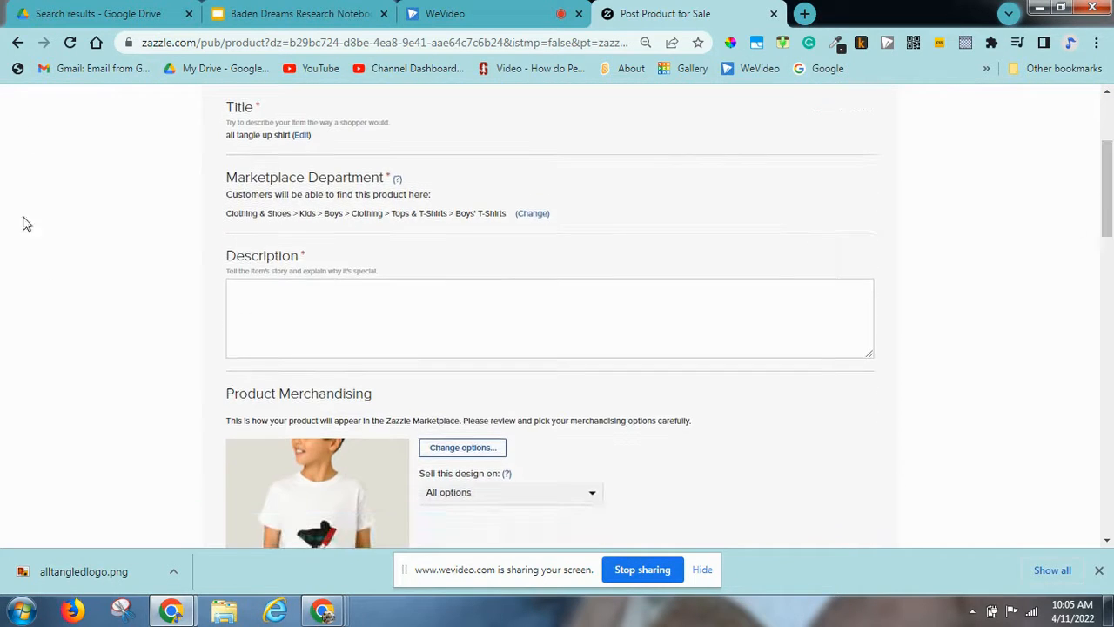
{"action": "left_click", "coordinate": [548, 317]}
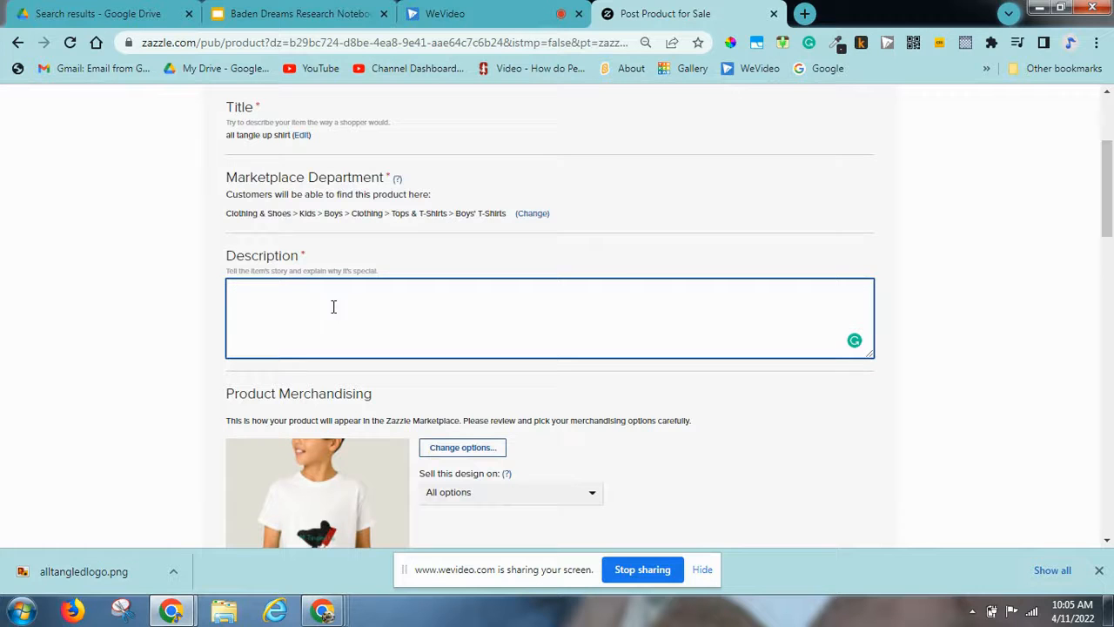
{"action": "type", "text": "T-Shirt for the All Tangled up"}
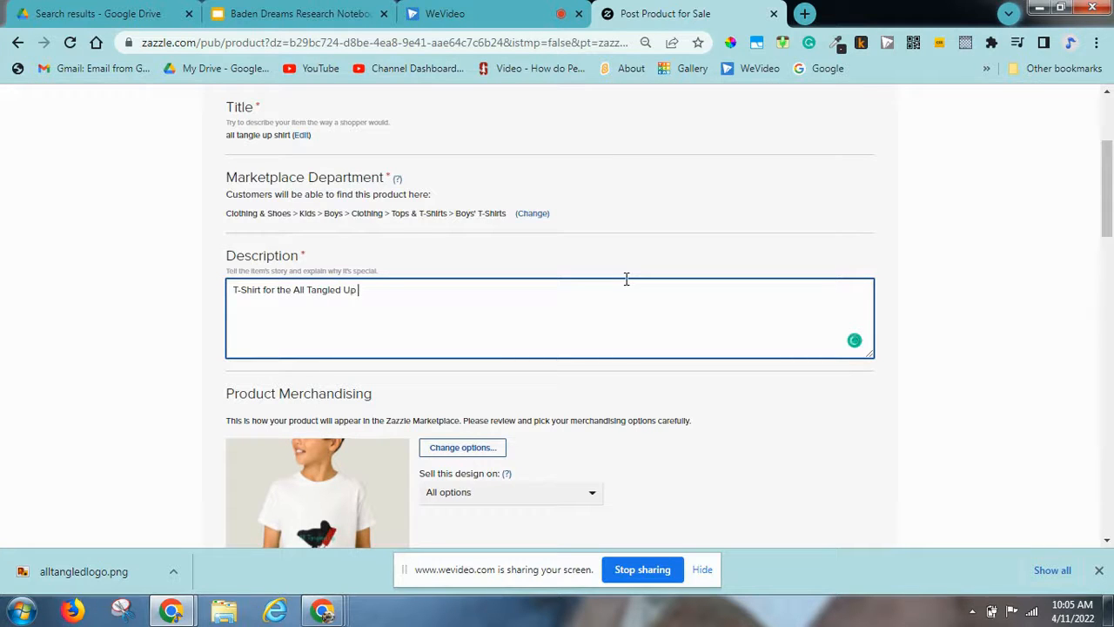
{"action": "type", "text": "Project."}
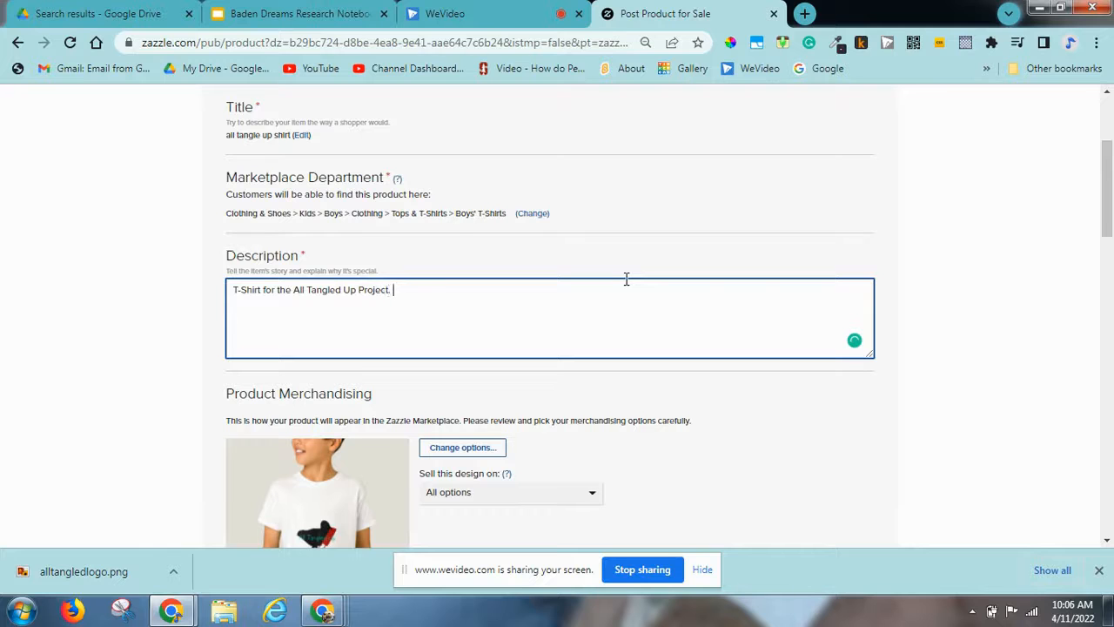
{"action": "type", "text": "Visit th"}
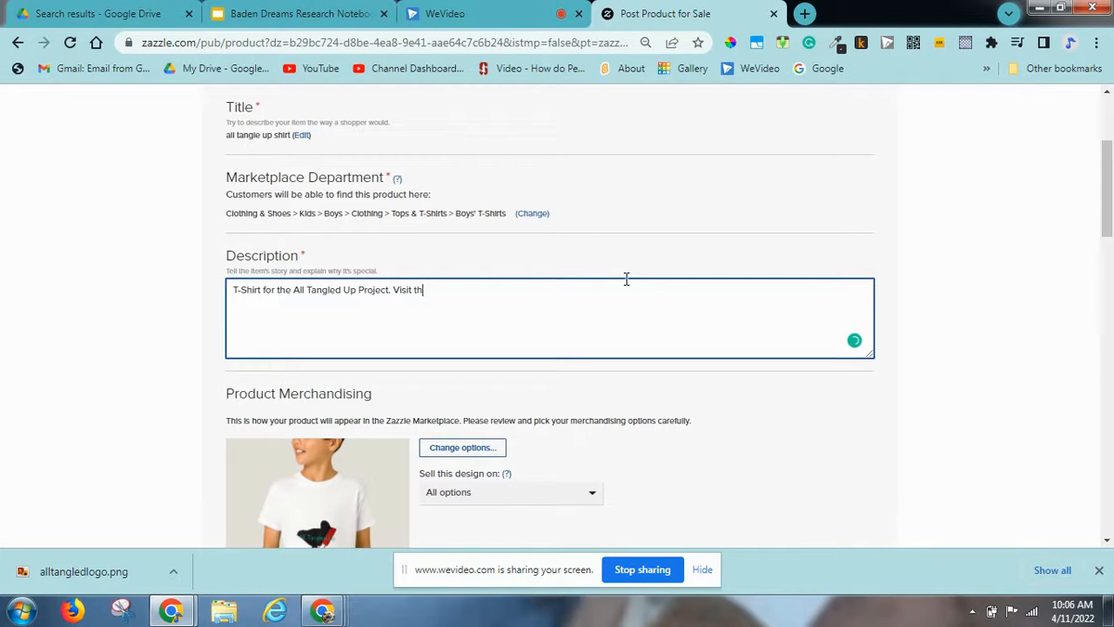
{"action": "type", "text": "eir website at alltangledup"}
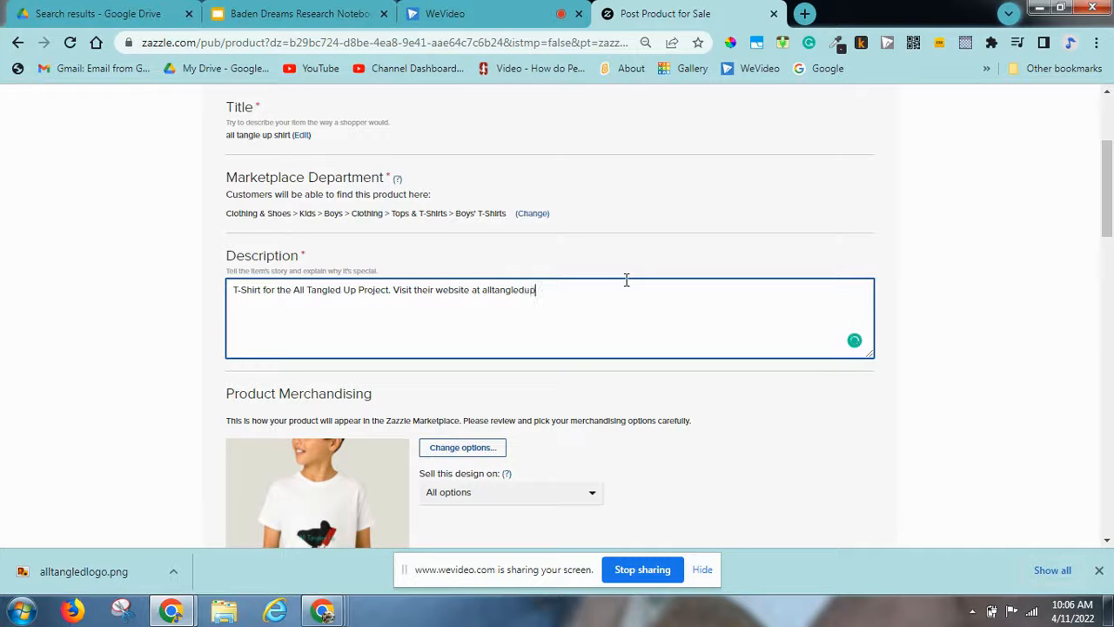
{"action": "type", "text": ".weeblyu.com"}
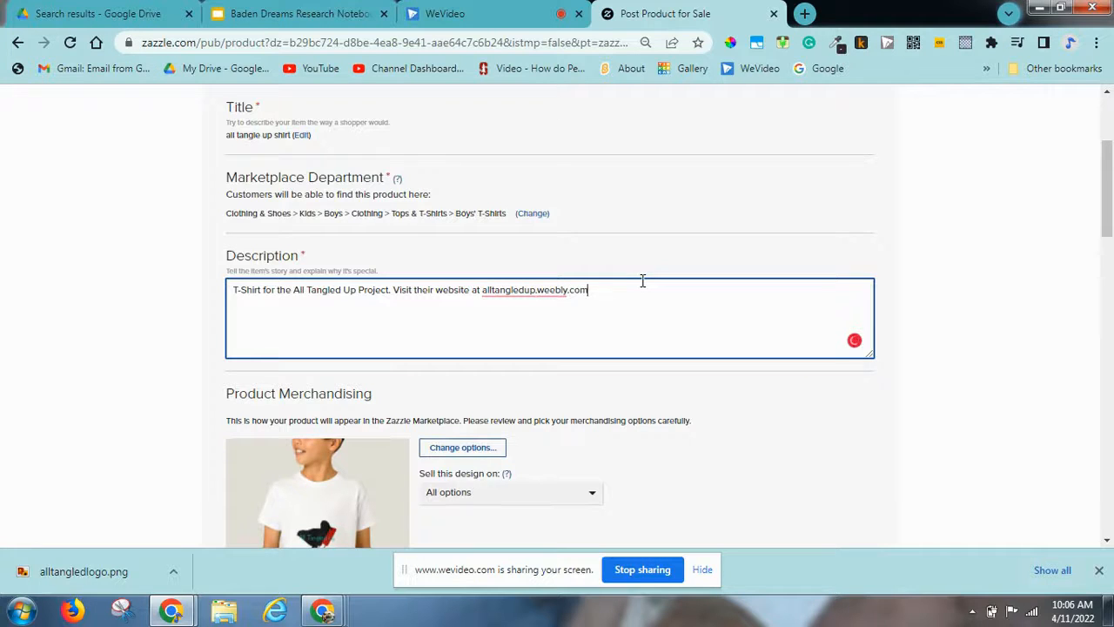
Step: Add the tags 'baden' and 'shirt' to the listing
{"action": "scroll", "scroll_direction": "down", "scroll_amount": 3}
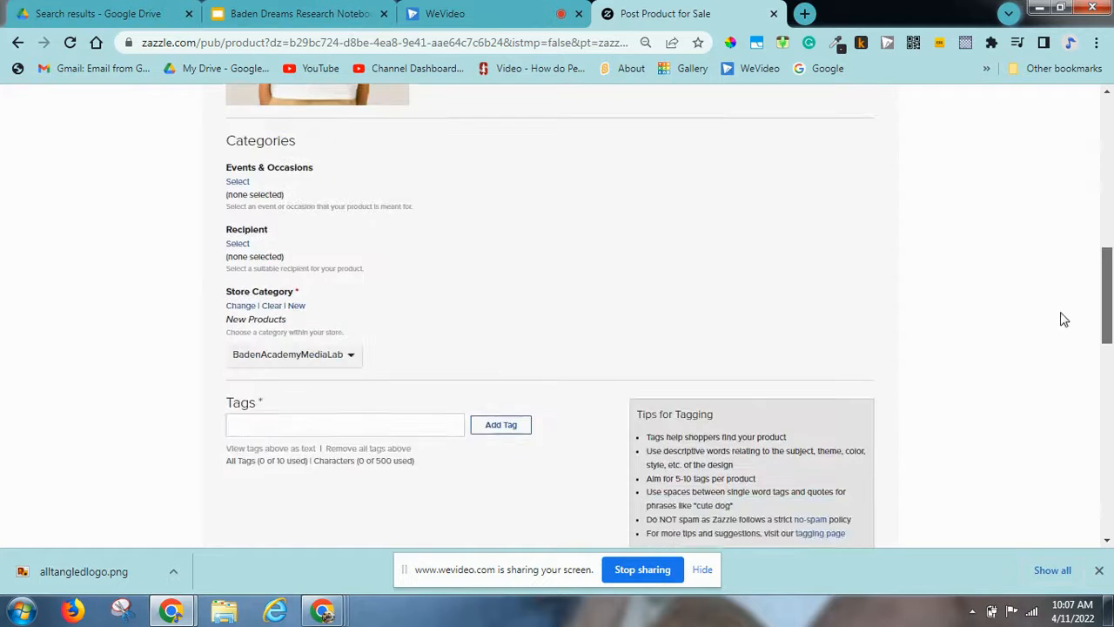
{"action": "scroll", "scroll_direction": "down", "scroll_amount": 3}
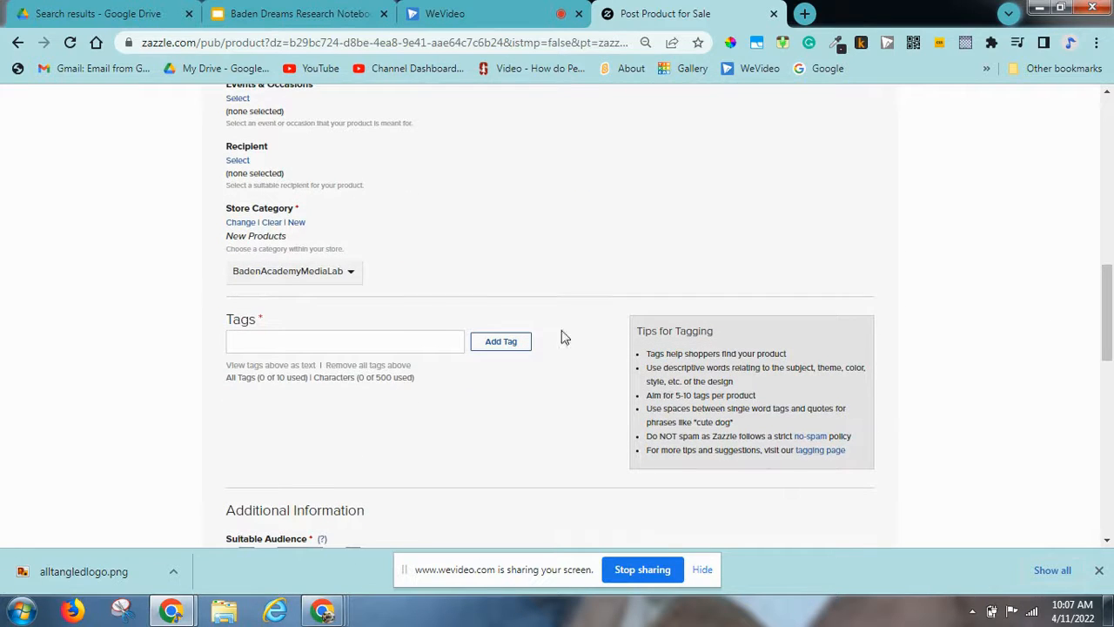
{"action": "left_click", "coordinate": [345, 339]}
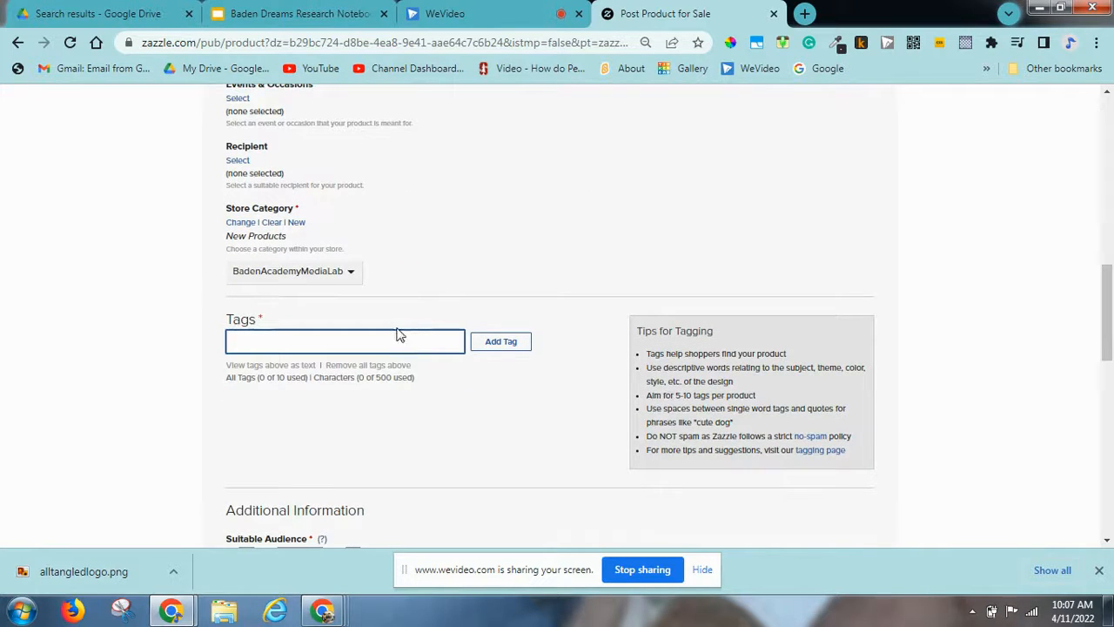
{"action": "type", "text": "b"}
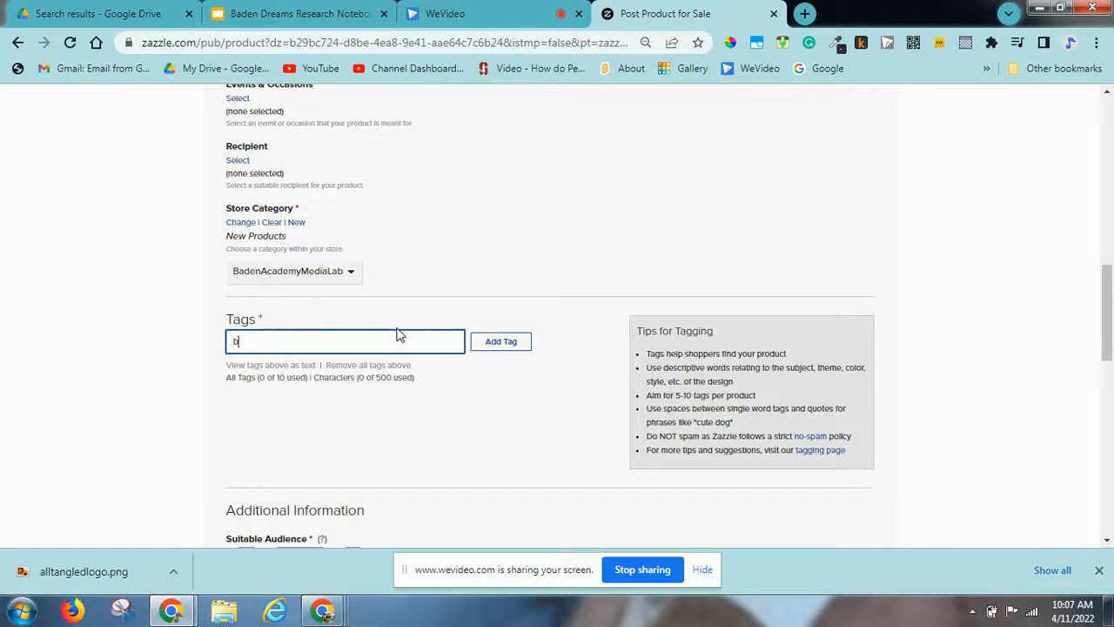
{"action": "type", "text": "aden"}
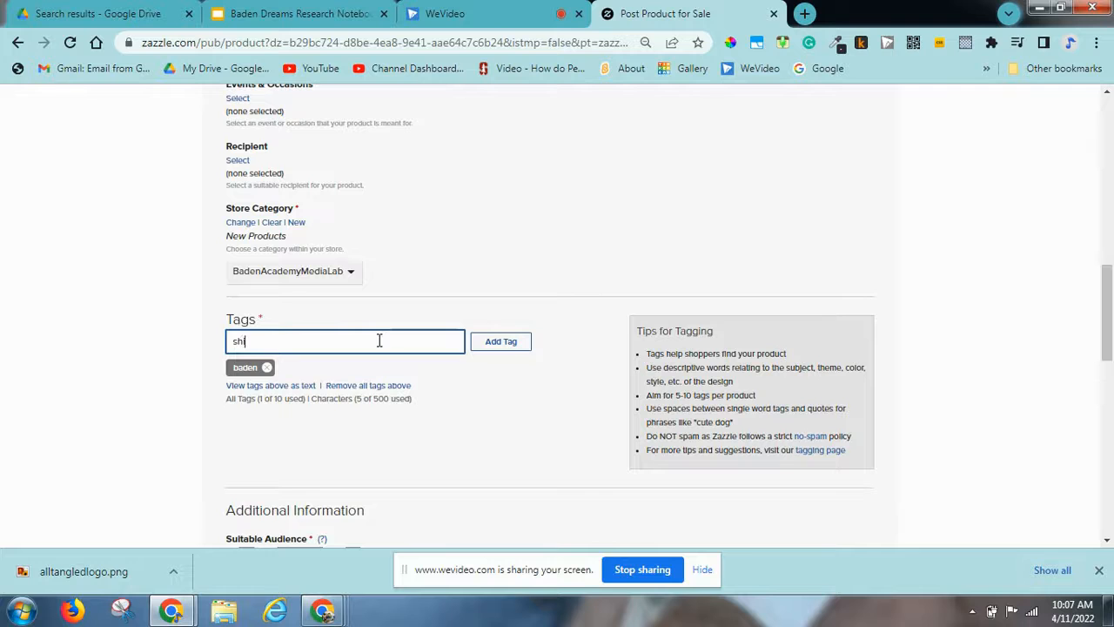
{"action": "type", "text": "irt"}
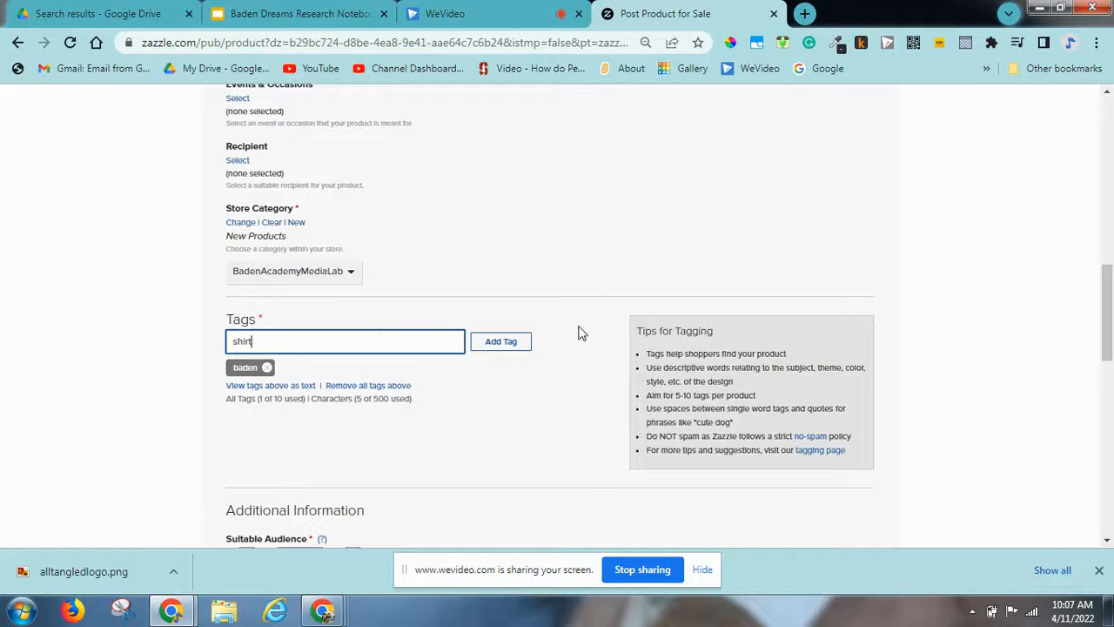
{"action": "left_click", "coordinate": [502, 339]}
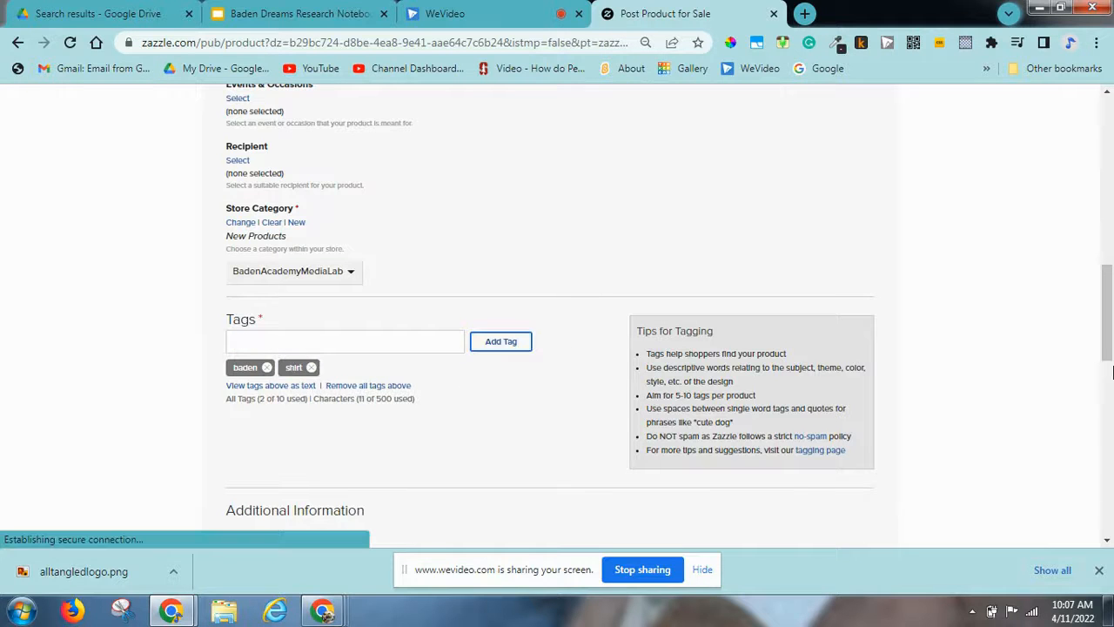
Step: Rate the shirt G, accept the rights agreement, and post it to the Congratulations page
{"action": "scroll", "scroll_direction": "down", "scroll_amount": 3}
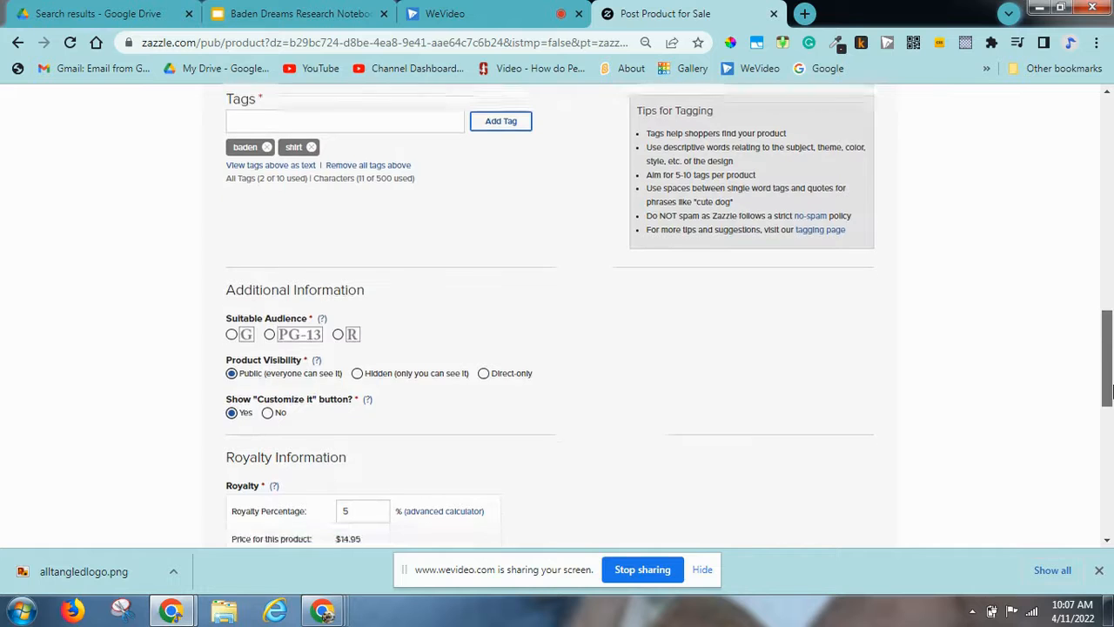
{"action": "scroll", "scroll_direction": "down", "scroll_amount": 3}
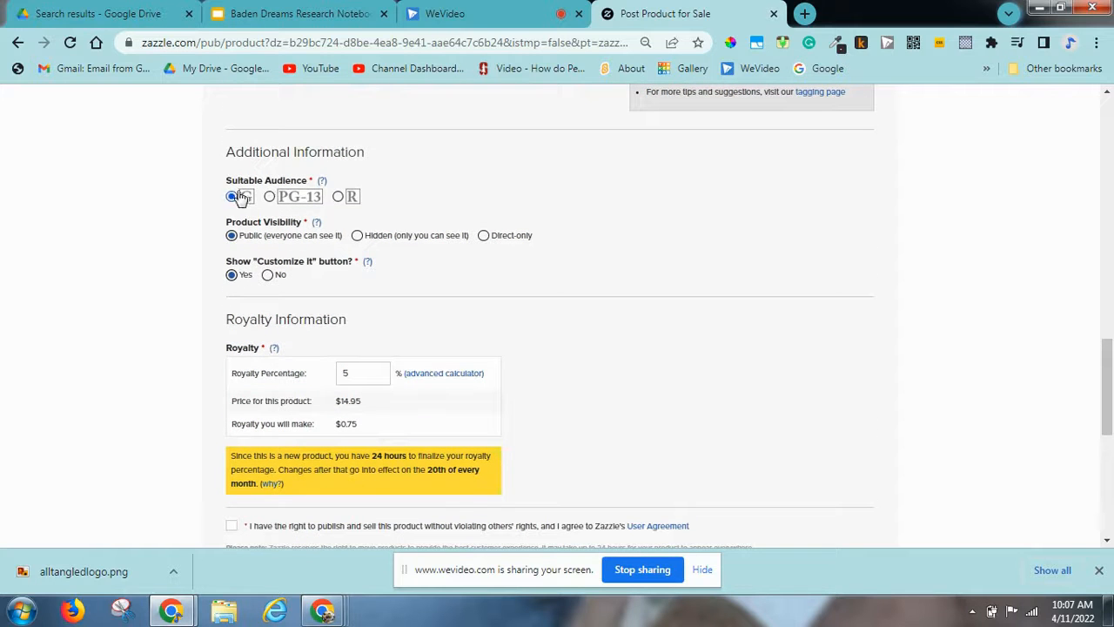
{"action": "left_click", "coordinate": [231, 195]}
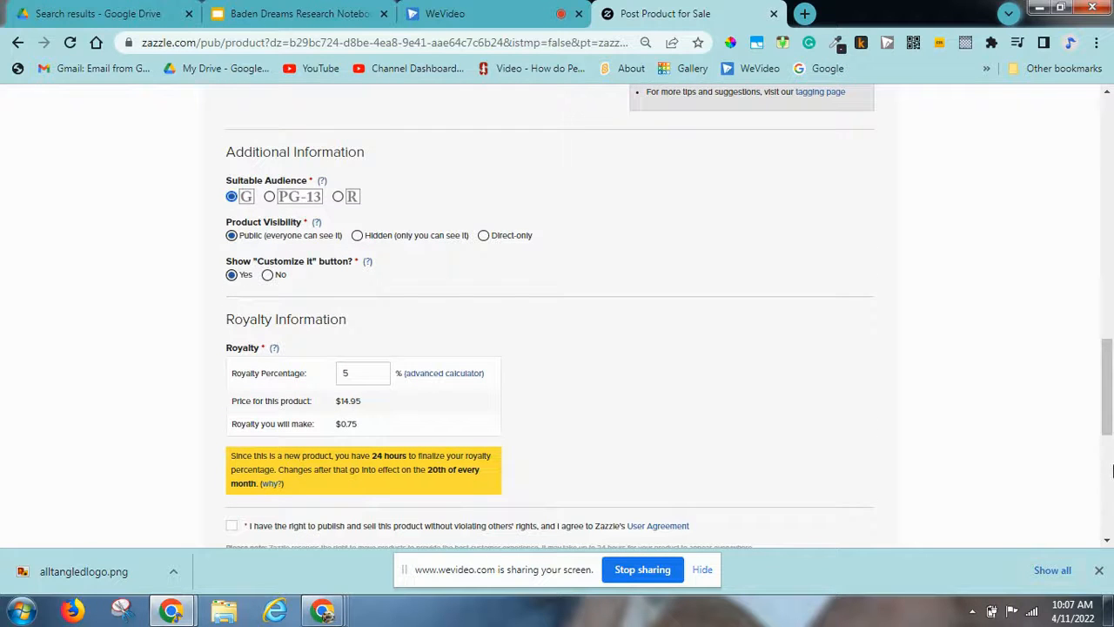
{"action": "scroll", "scroll_direction": "down", "scroll_amount": 3}
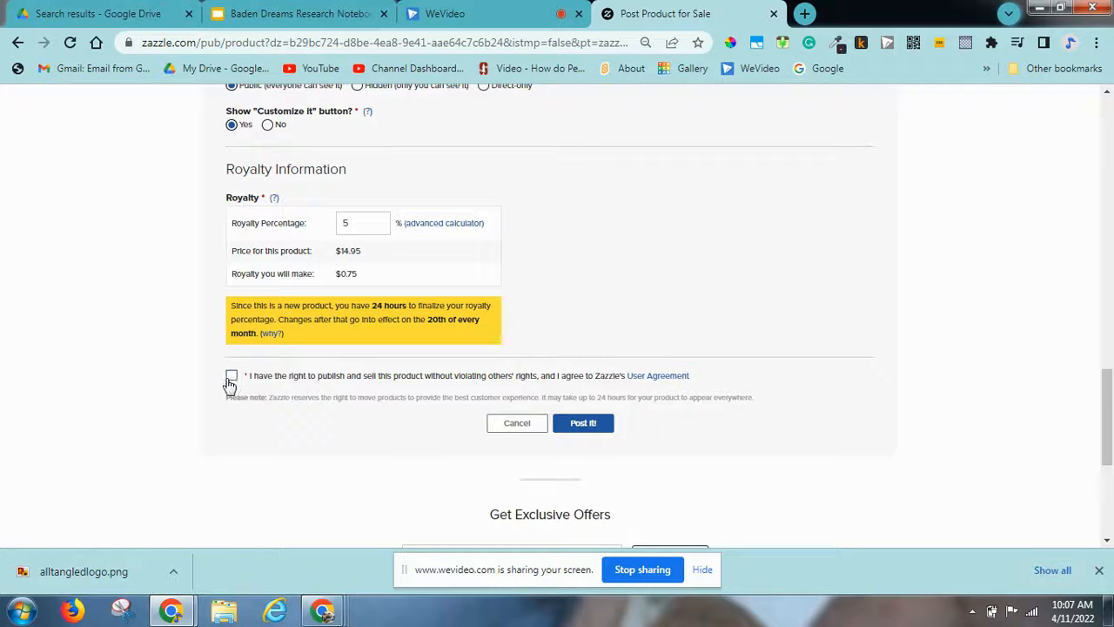
{"action": "left_click", "coordinate": [231, 376]}
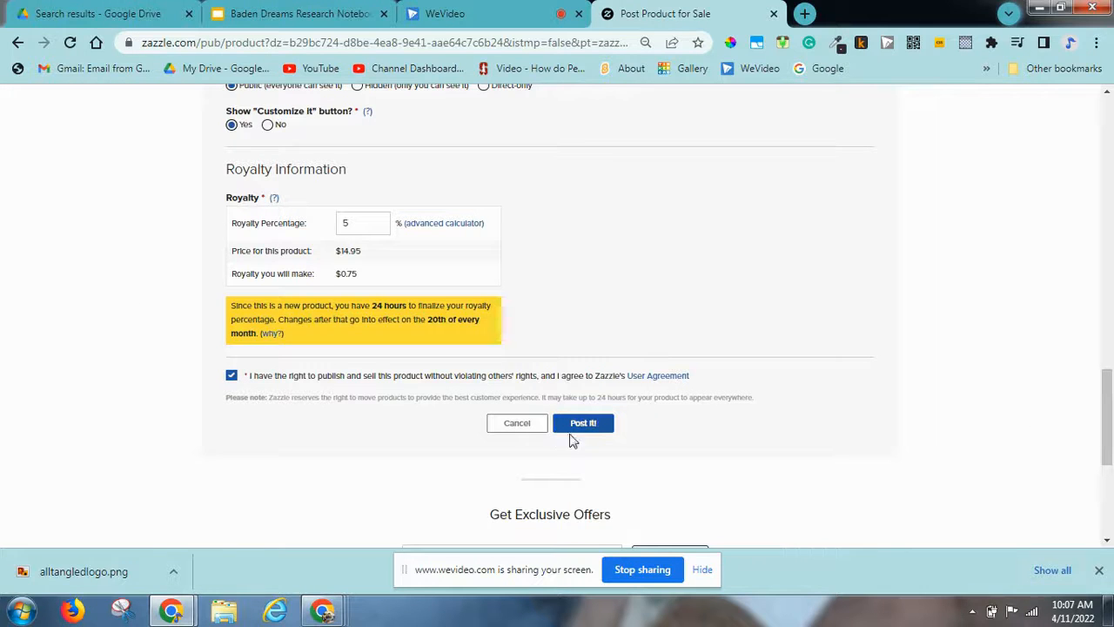
{"action": "left_click", "coordinate": [581, 423]}
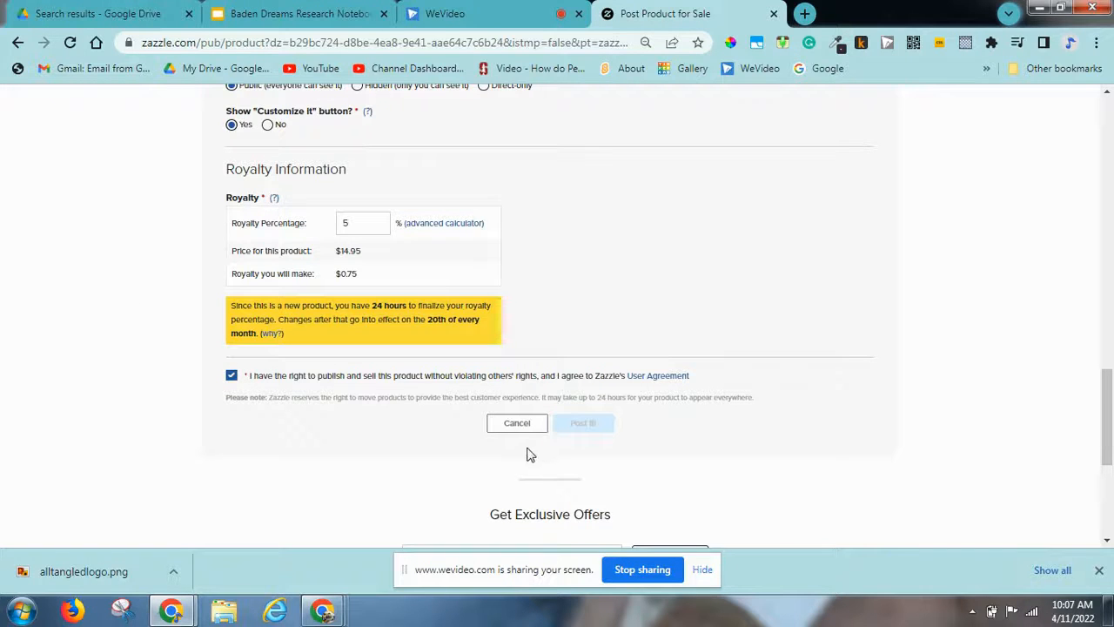
{"action": "left_click", "coordinate": [582, 423]}
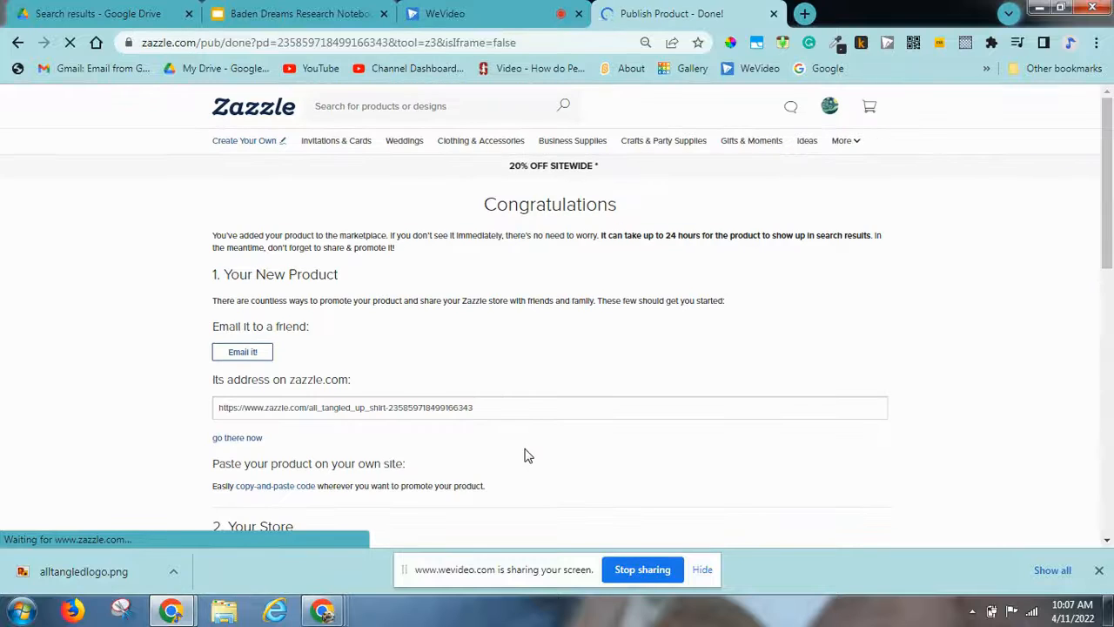